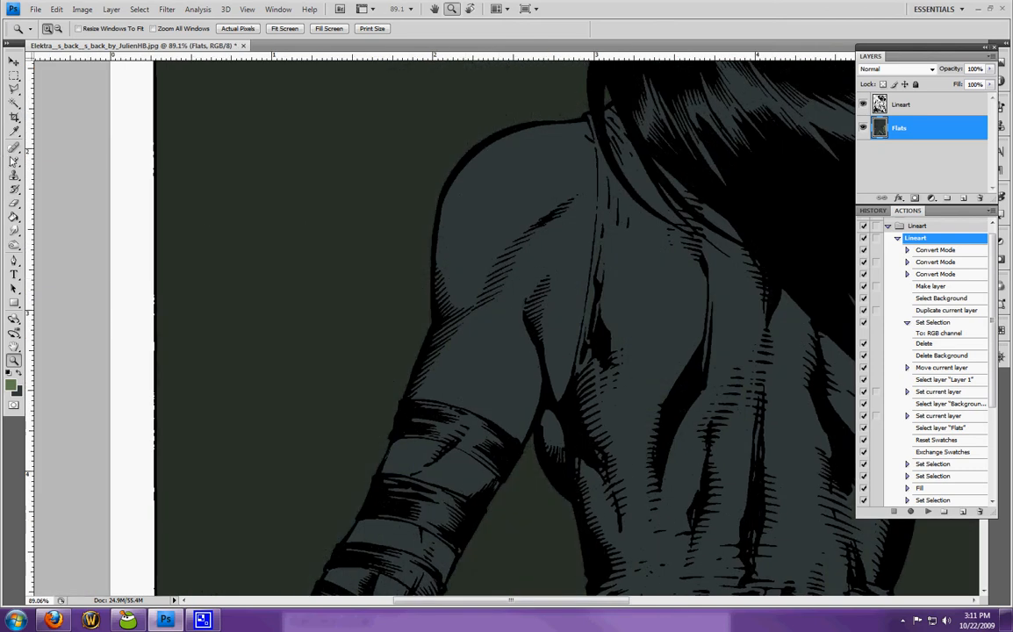
- Dab tan skin colour on the back near the spine and shoulder with the Brush
left_click(11, 378)
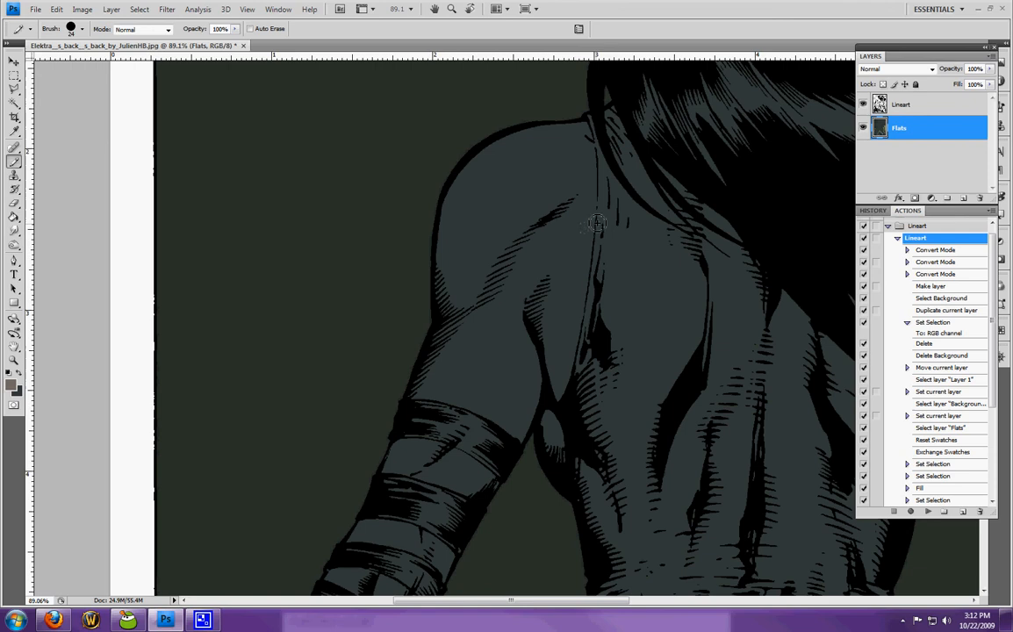
mouse_move(592, 204)
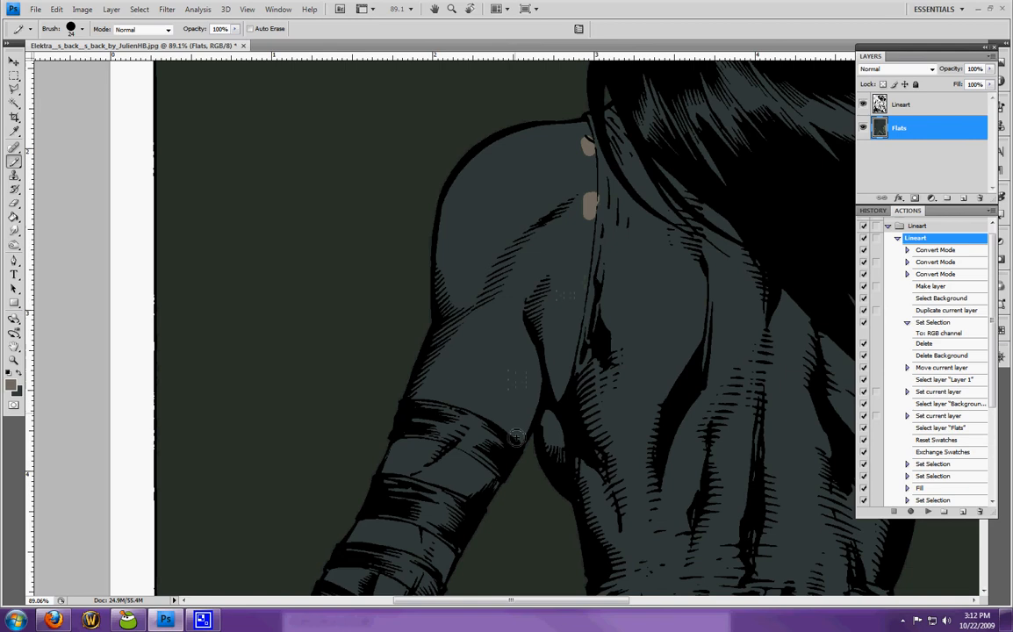
mouse_move(540, 548)
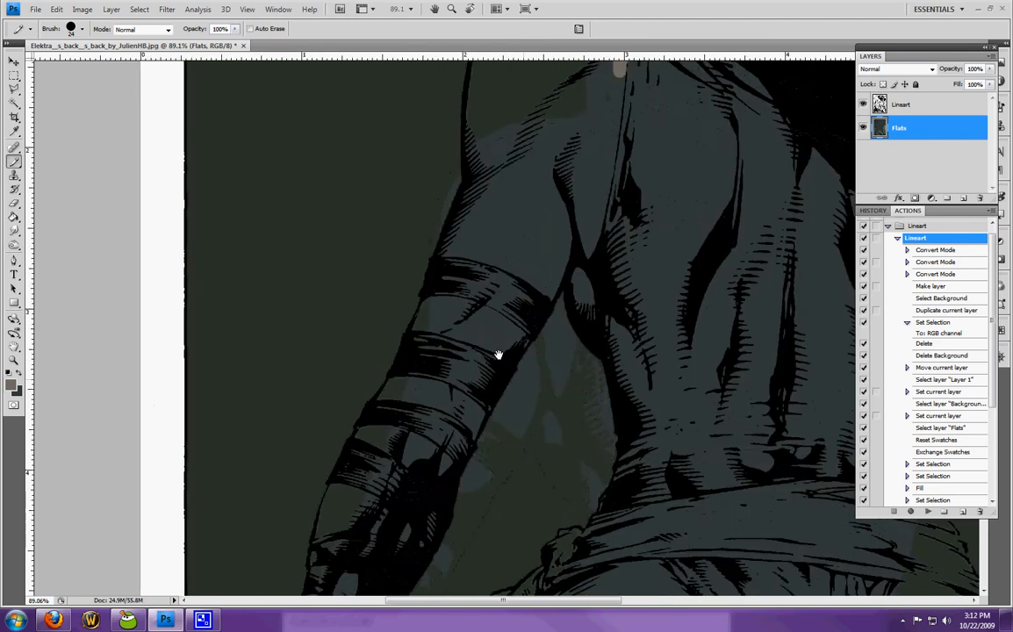
- Pan to the wrapped arm, dab tan skin between the wraps, then zoom in on the shoulder
left_click_drag(499, 355, 418, 474)
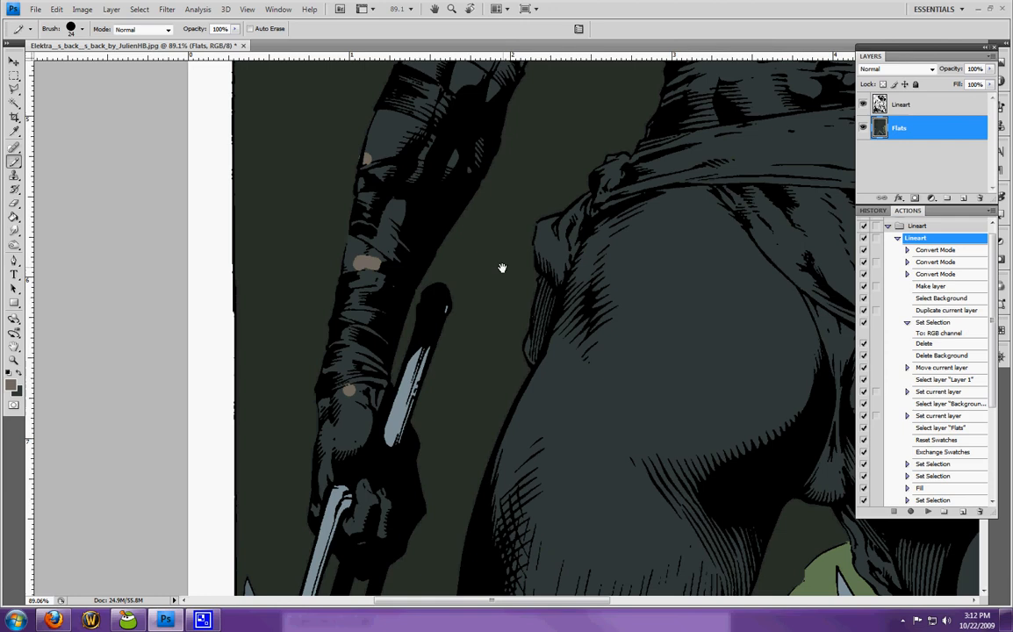
left_click(15, 102)
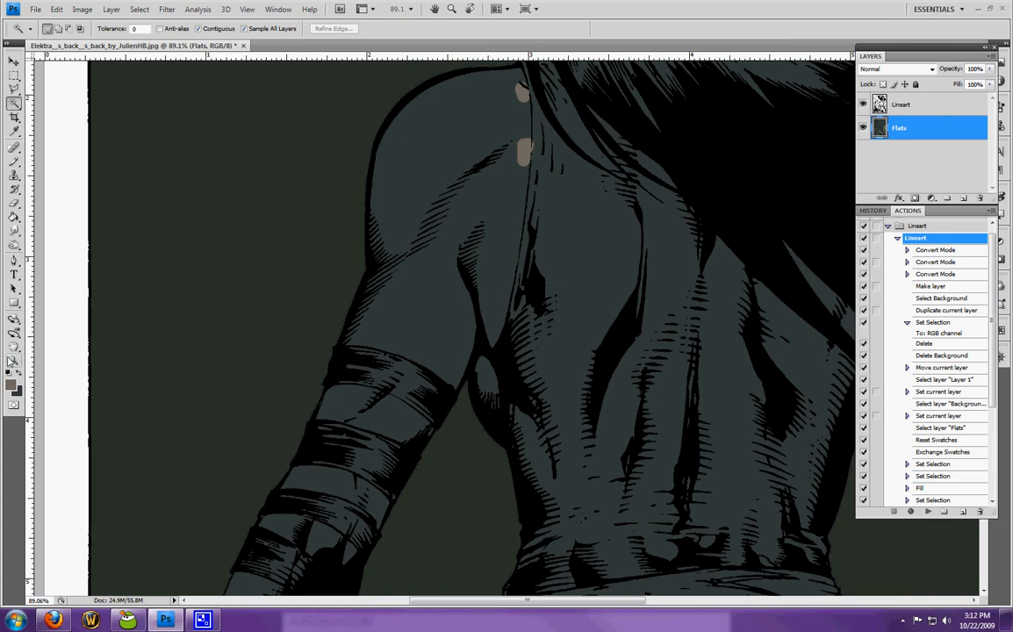
left_click_drag(476, 137, 598, 354)
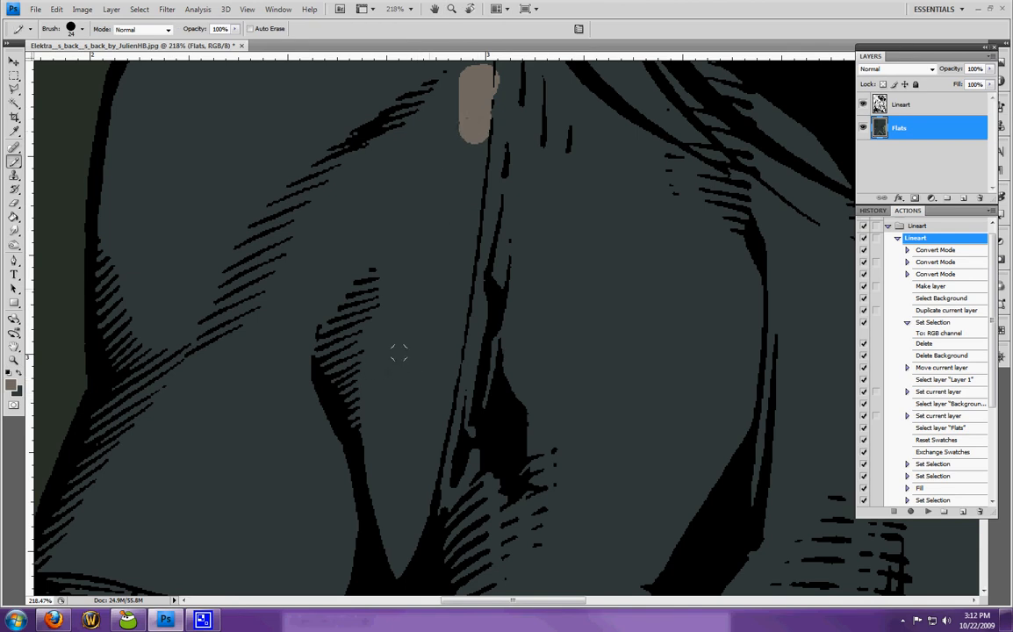
- Magic-wand the bare back, expand the selection past the line art, and refine it with the Lasso
left_click(444, 360)
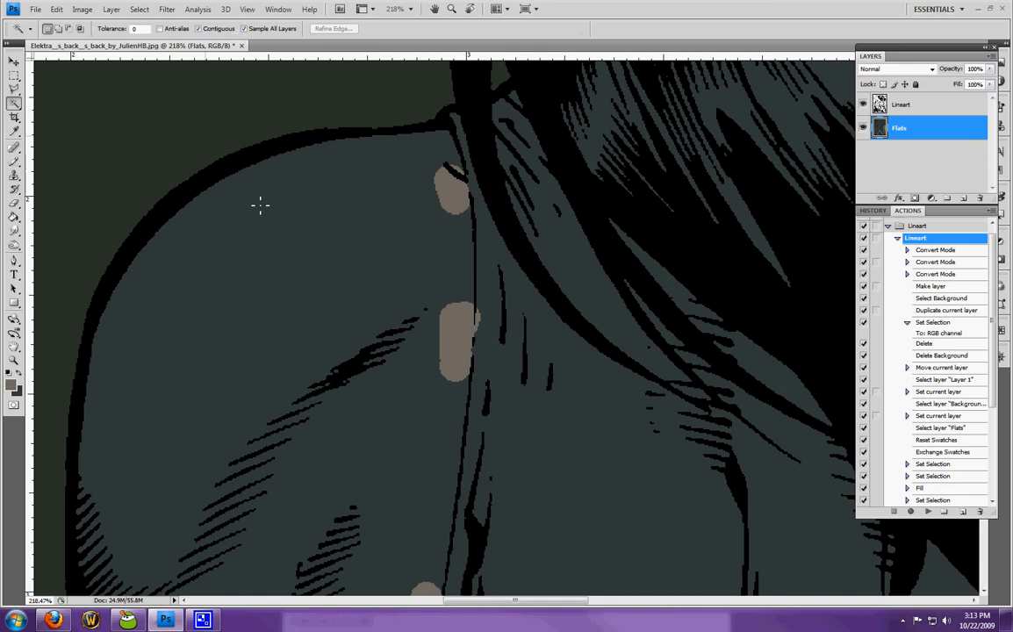
left_click(260, 206)
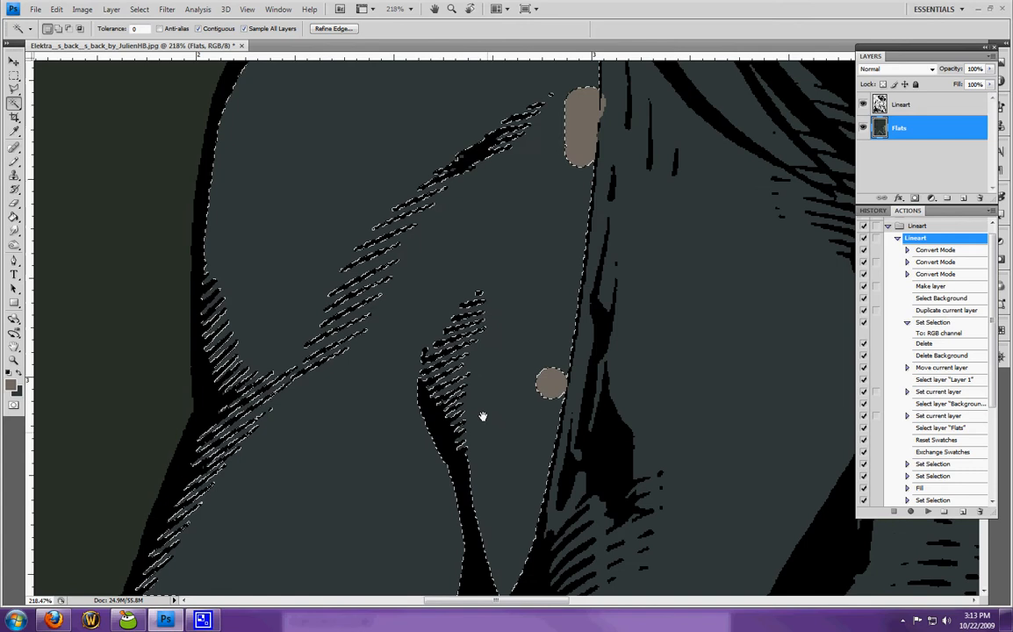
left_click(138, 9)
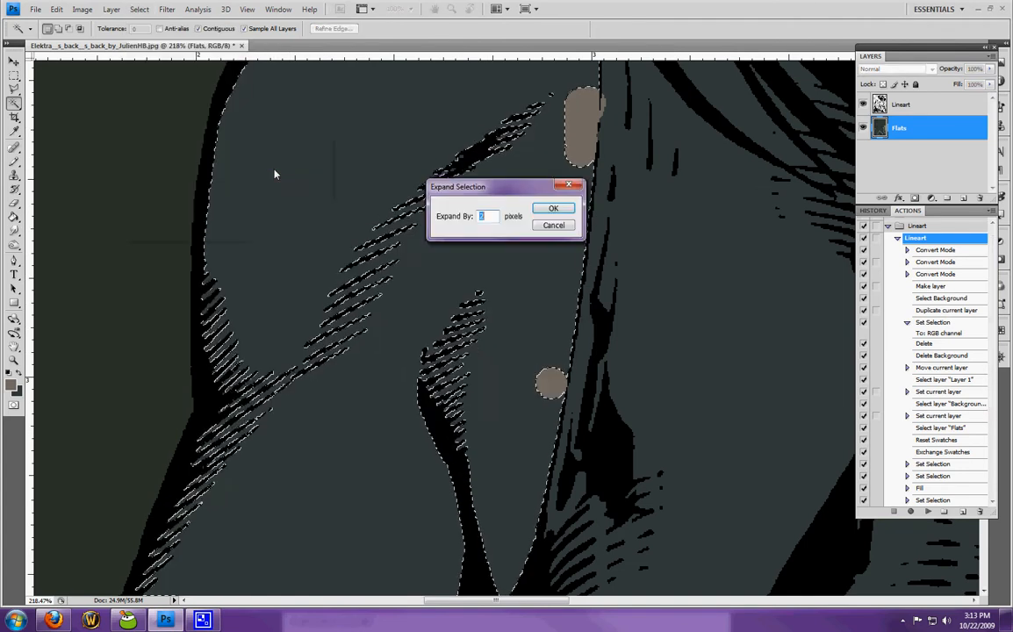
left_click(554, 207)
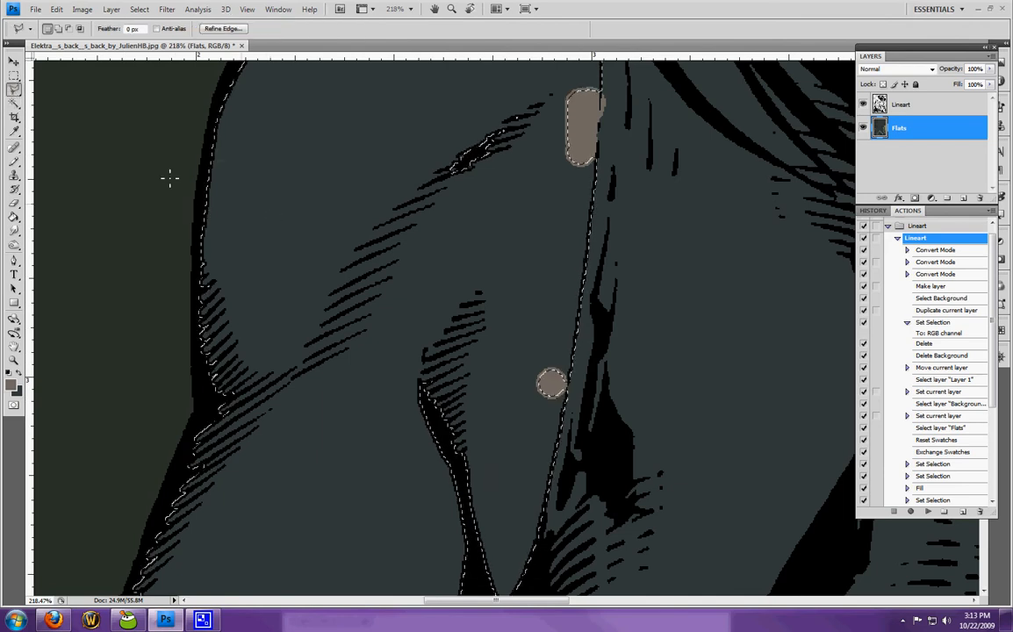
left_click(14, 88)
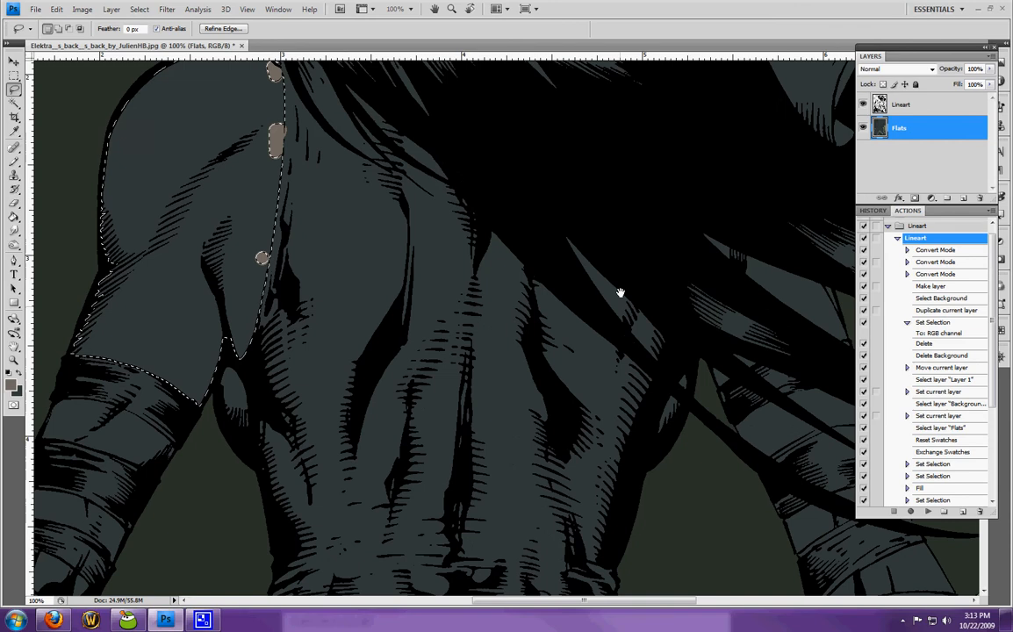
- Deselect the back and move the view down to the costume's hips and legs
left_click(14, 89)
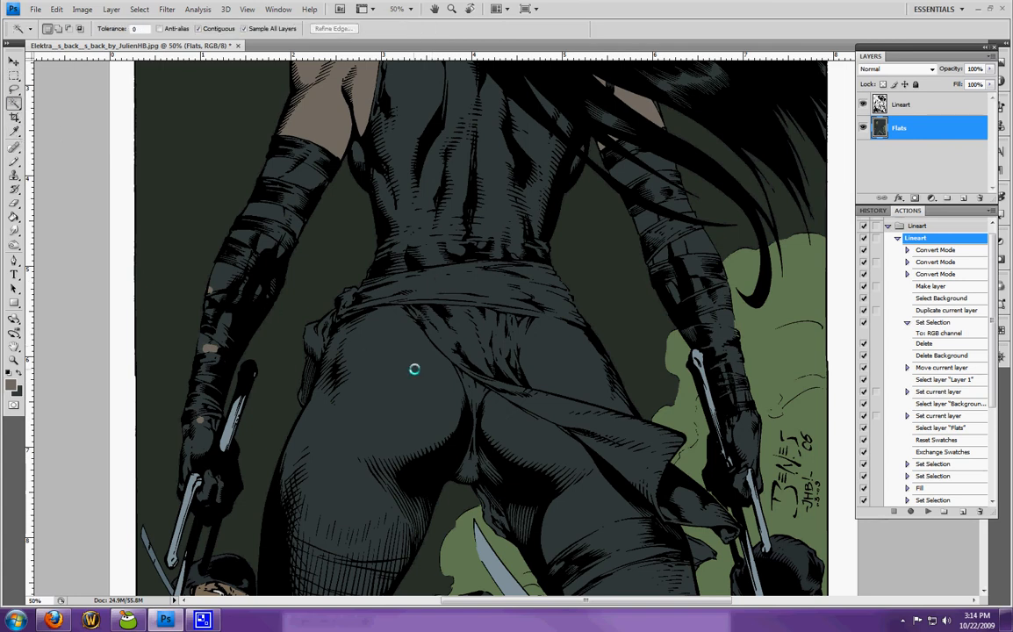
- Brush a tan stroke on the trousers and magic-wand select the seat of the costume
left_click(414, 369)
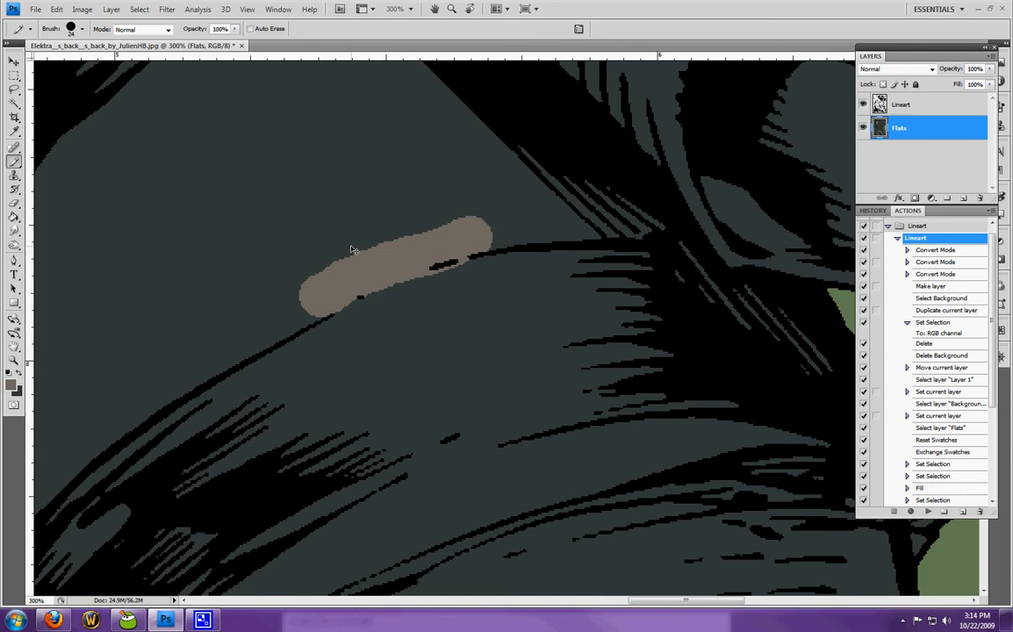
key("ctrl+-")
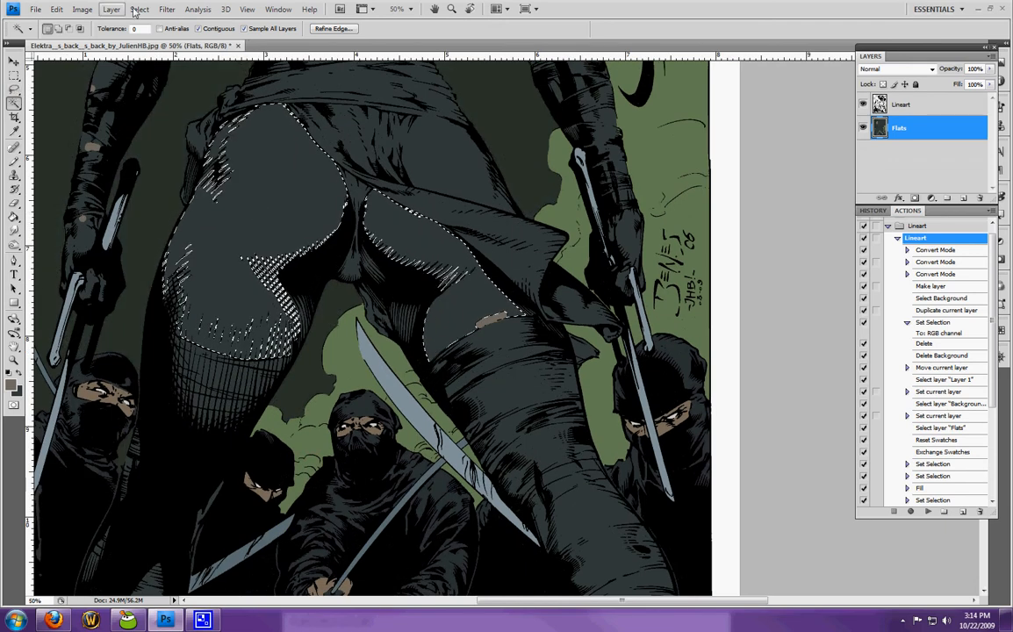
- Fill the lower-body selection with tan and start lassoing the arm wrap bands
left_click(138, 9)
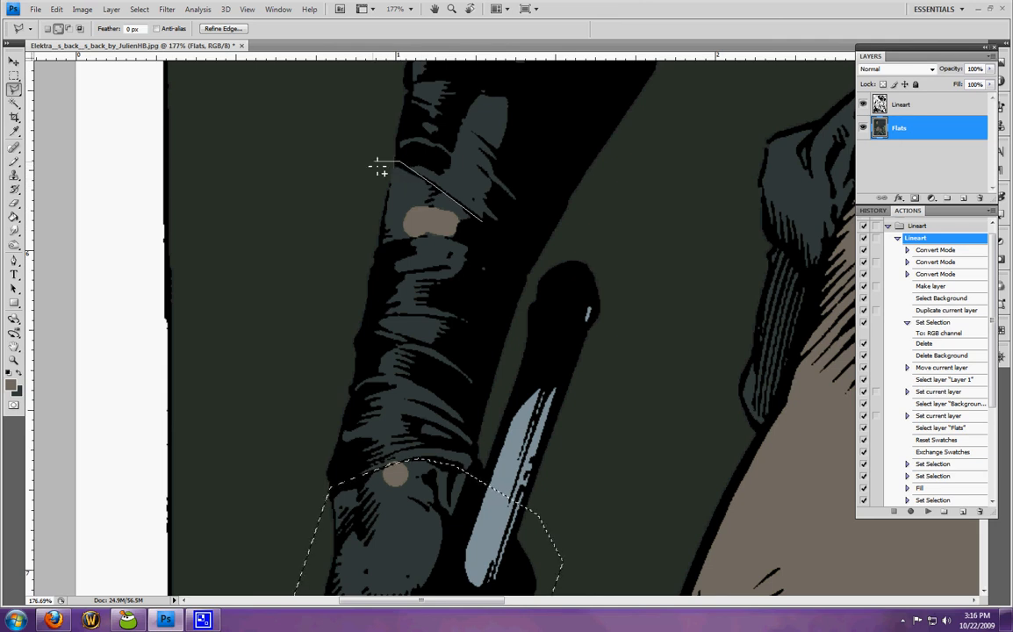
- Polygonal-lasso the upper wrap bands and fill them with the dark gray wrap colour
left_click(425, 246)
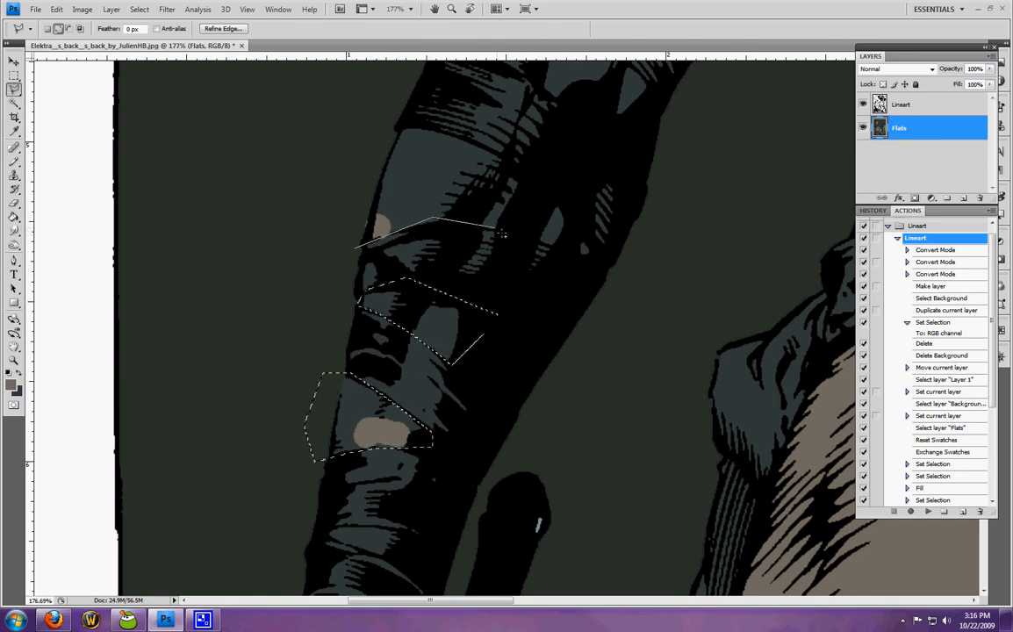
left_click_drag(502, 236, 624, 290)
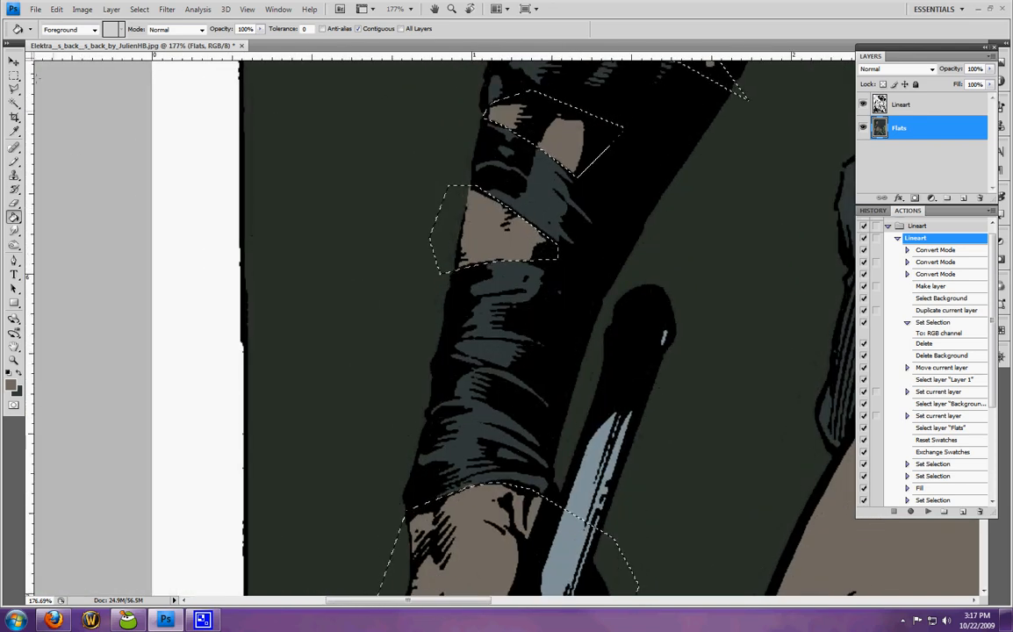
left_click(14, 104)
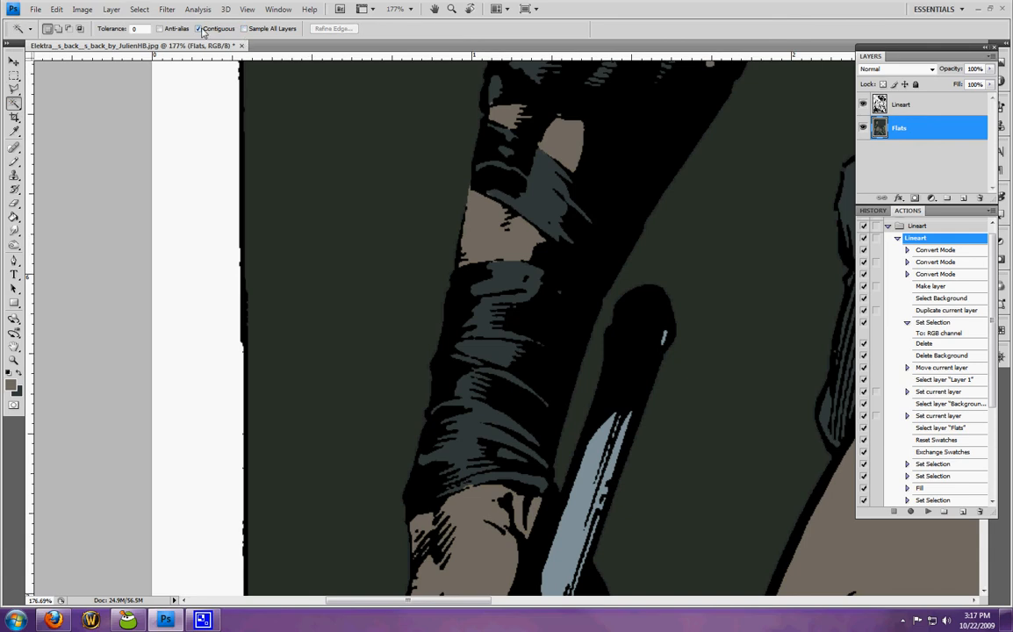
- Magic-wand select the dark forearm wrap region to paint inside
left_click(494, 407)
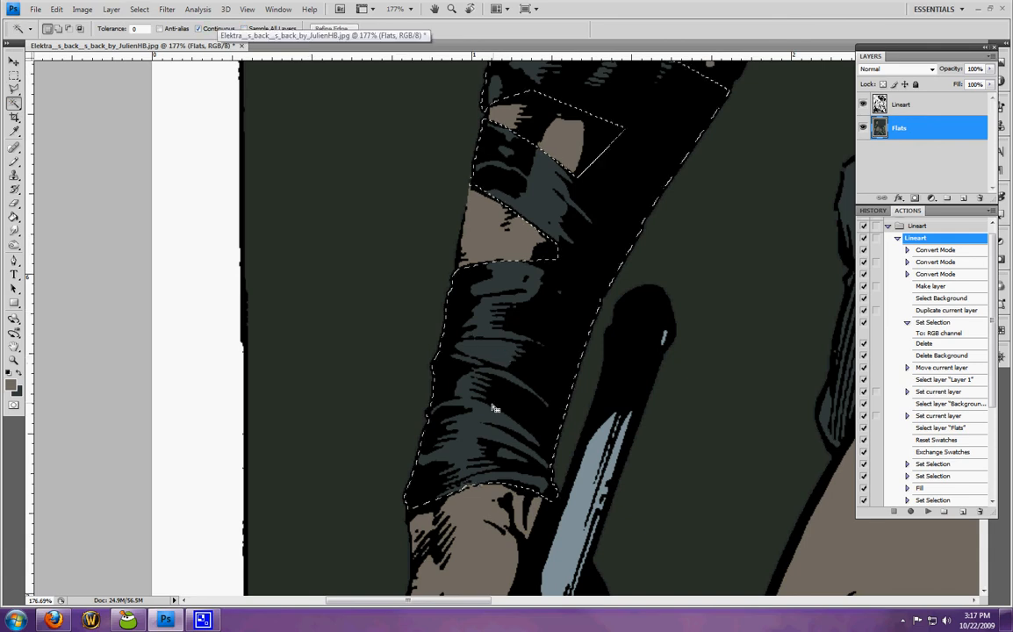
mouse_move(516, 362)
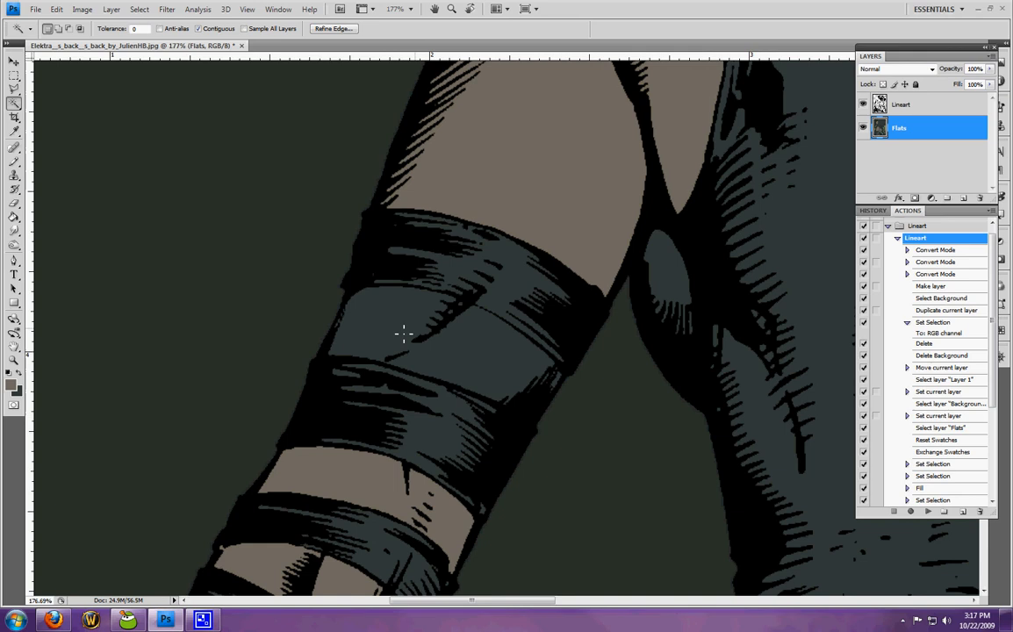
left_click(404, 333)
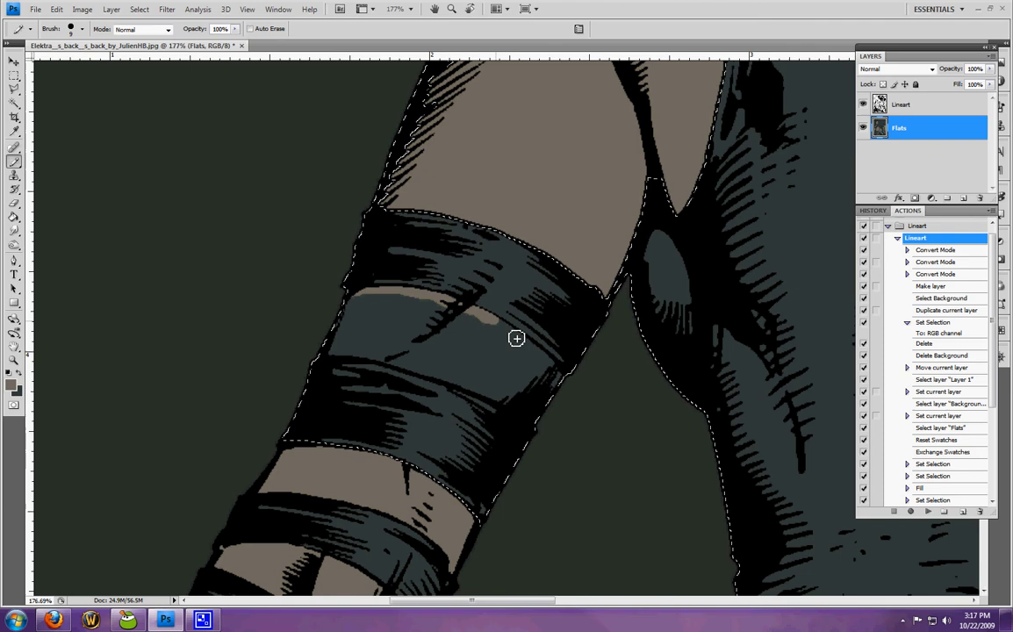
- Brush three skin-tone gaps across the forearm wraps so they read as separate bands
left_click_drag(516, 338, 570, 393)
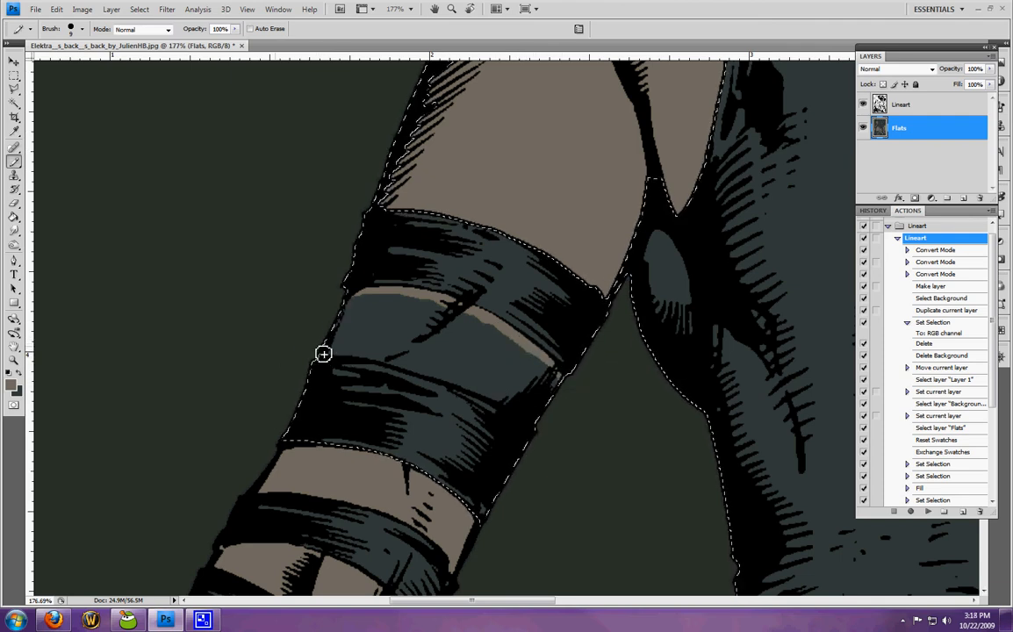
left_click_drag(323, 355, 415, 373)
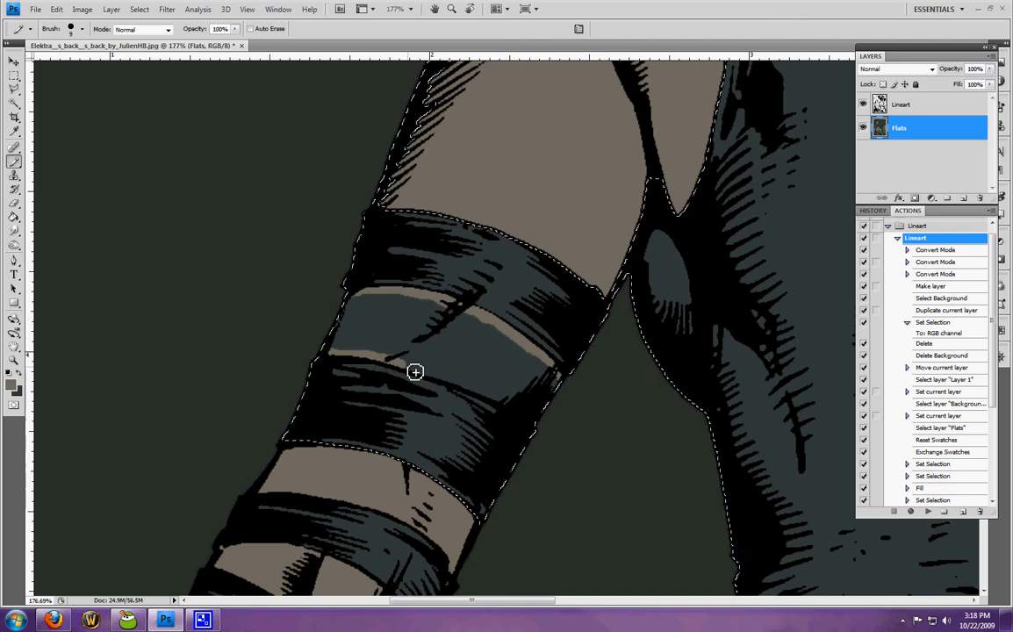
left_click_drag(414, 372, 514, 408)
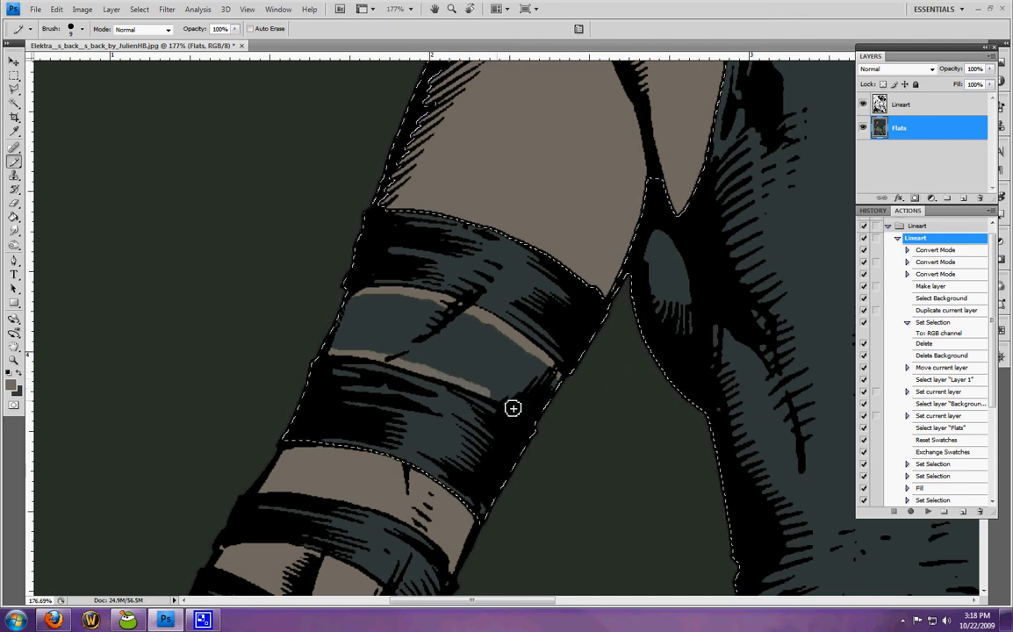
mouse_move(555, 395)
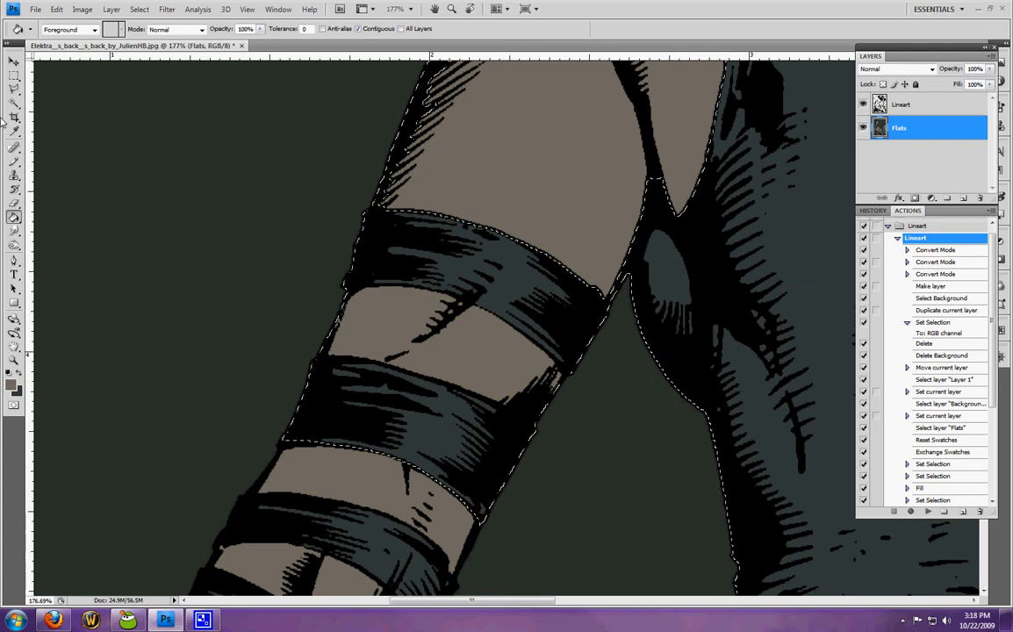
- Deselect the forearm and zoom in close on the dark gray costume bands
left_click(14, 74)
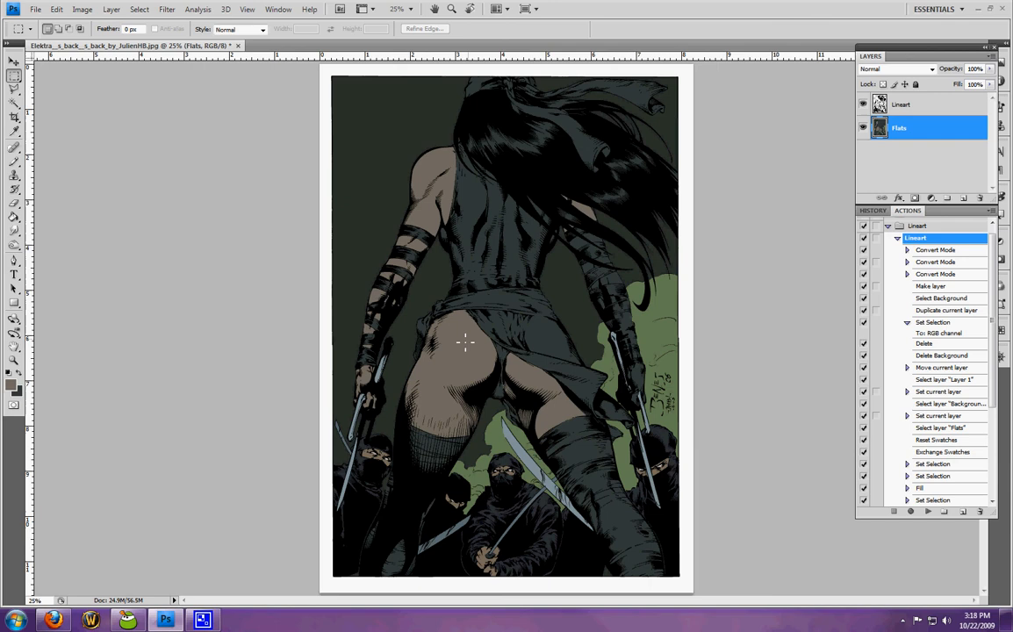
mouse_move(525, 341)
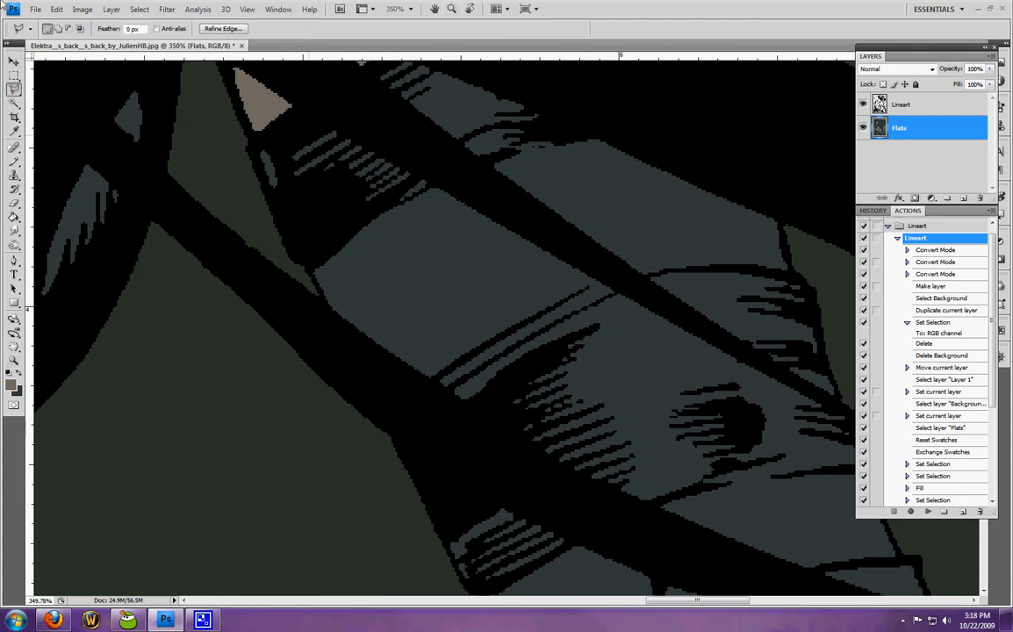
mouse_move(570, 140)
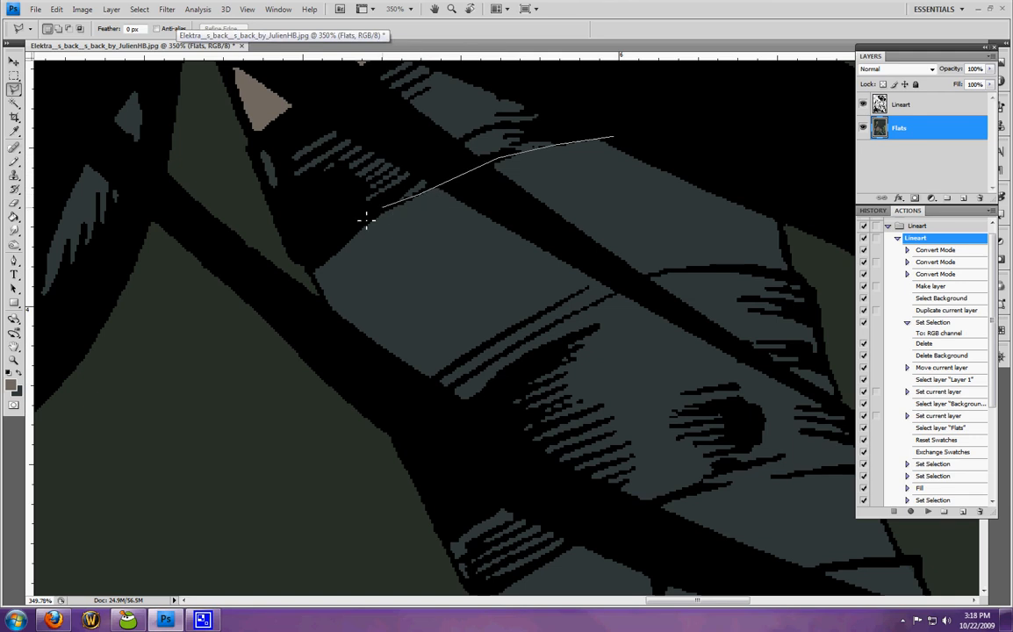
- Polygonal-lasso around the edges of the gray wrap bands on the costume
left_click(425, 389)
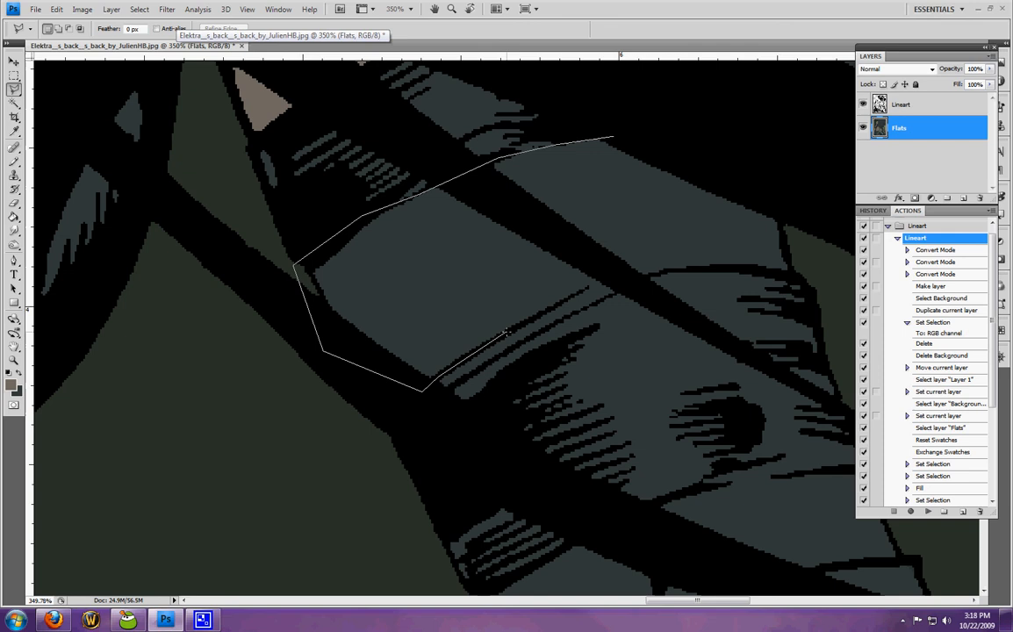
left_click(618, 281)
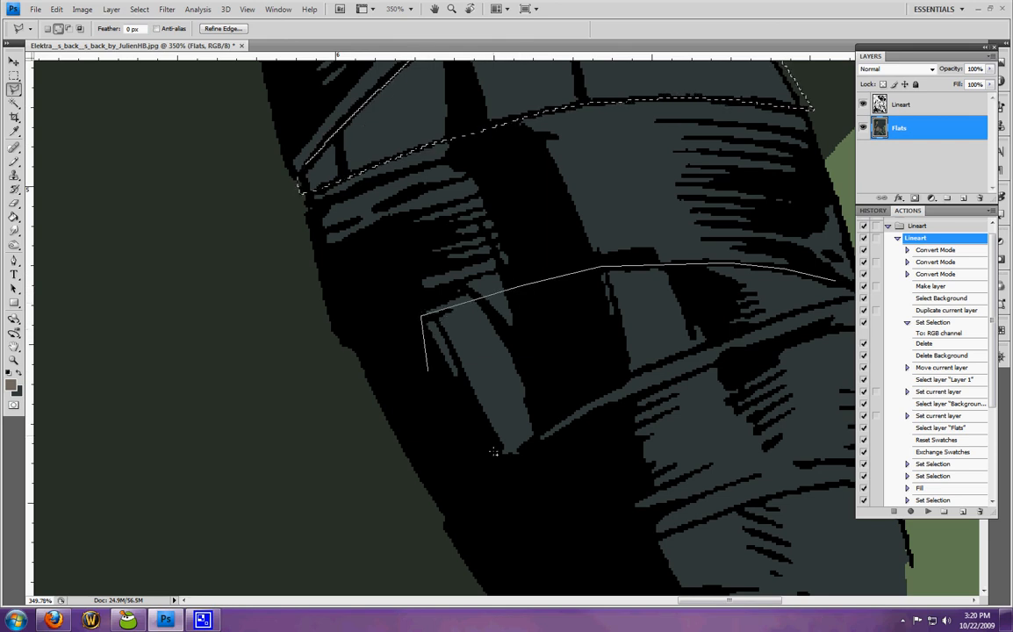
left_click(542, 429)
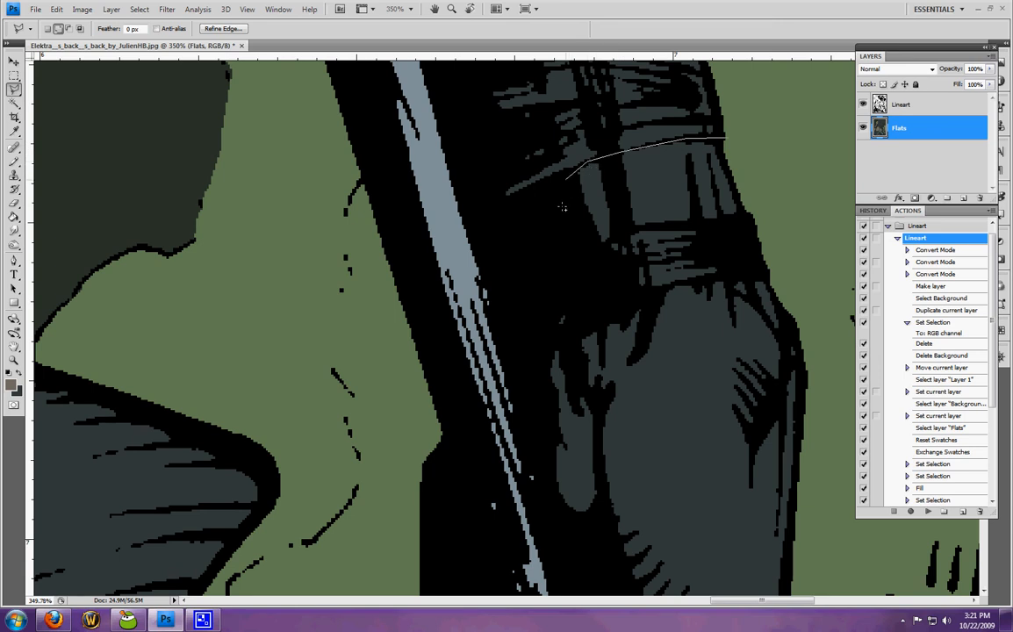
- Finish the band outline near the sword and clear the forearm selection at the wider view
left_click(629, 232)
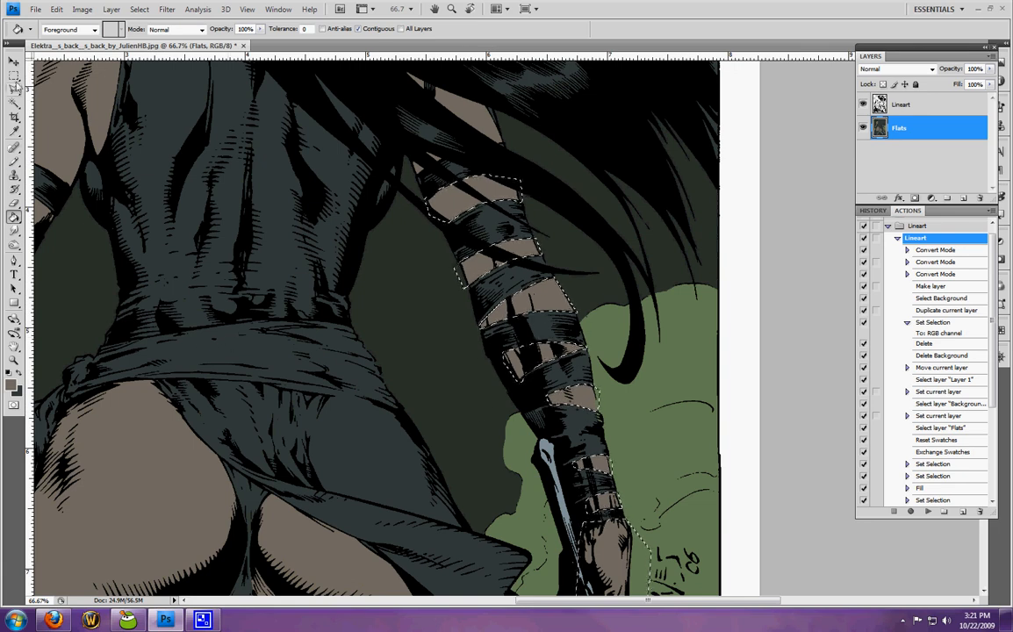
left_click(14, 74)
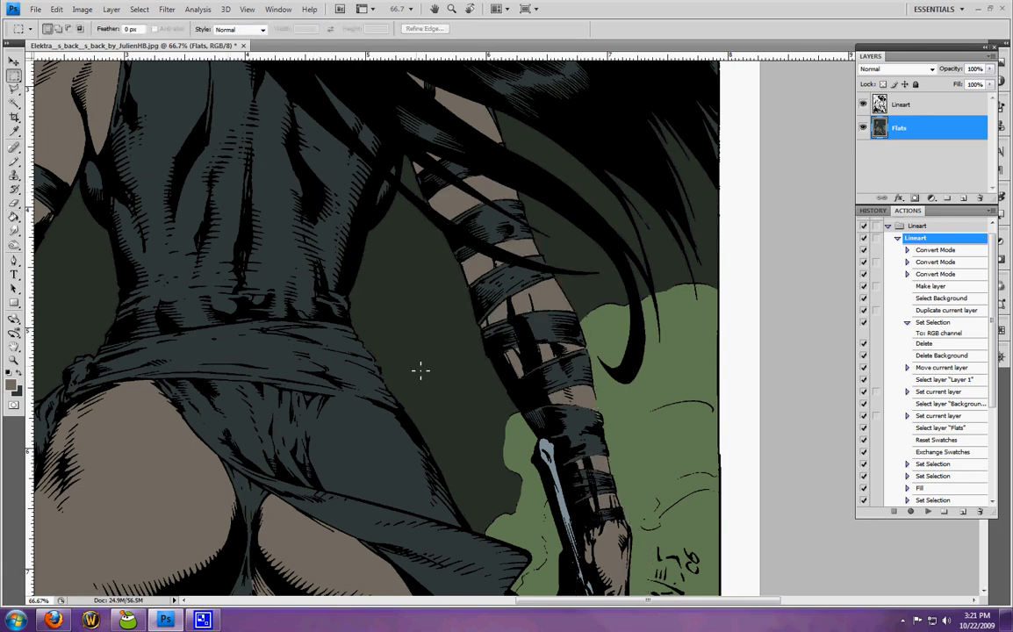